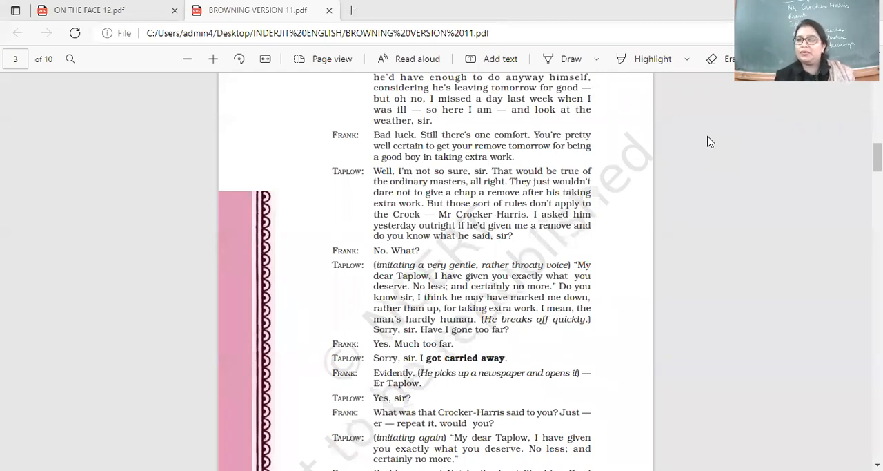
pyautogui.moveTo(609, 101)
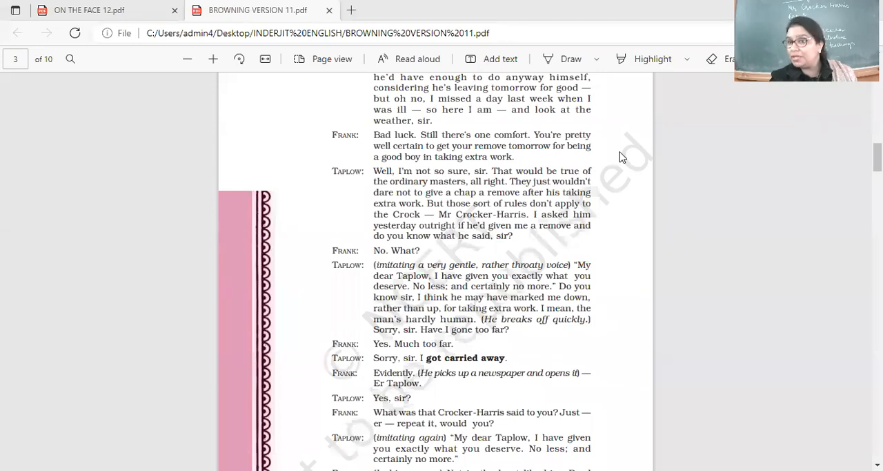
pyautogui.moveTo(619, 156)
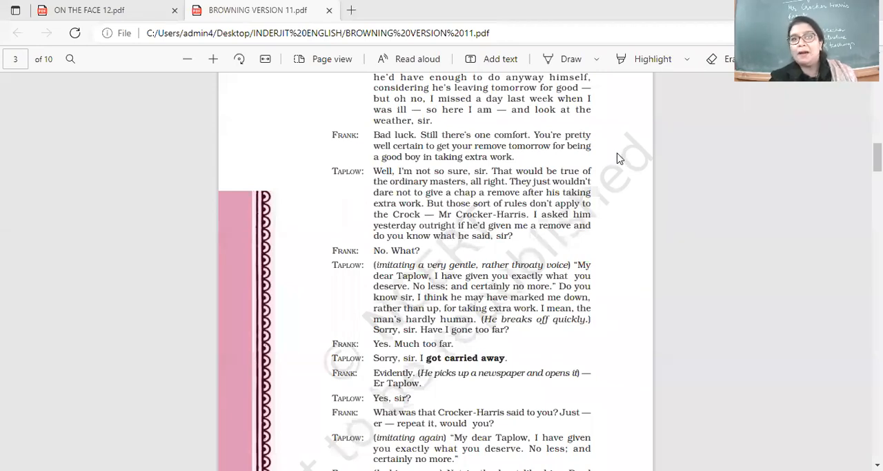
pyautogui.moveTo(530, 97)
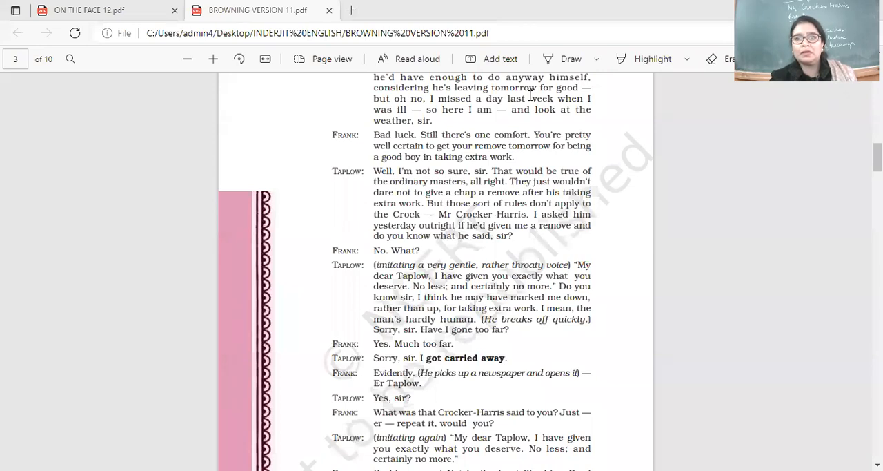
pyautogui.moveTo(570, 124)
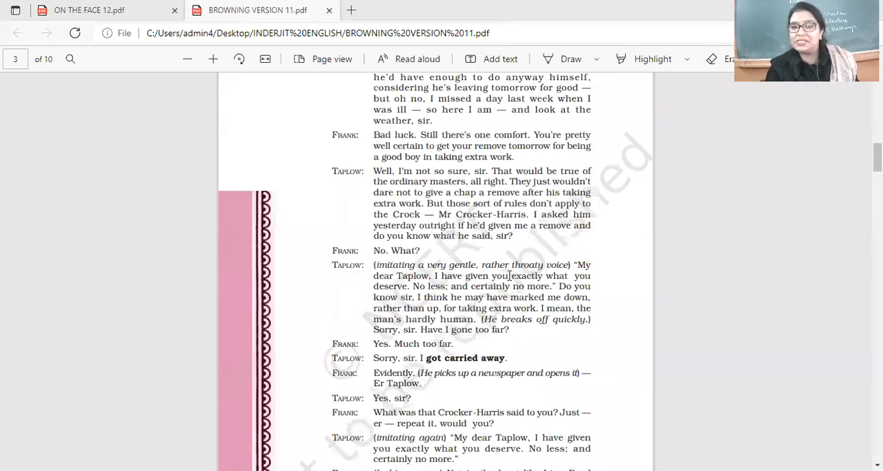
pyautogui.moveTo(338, 103)
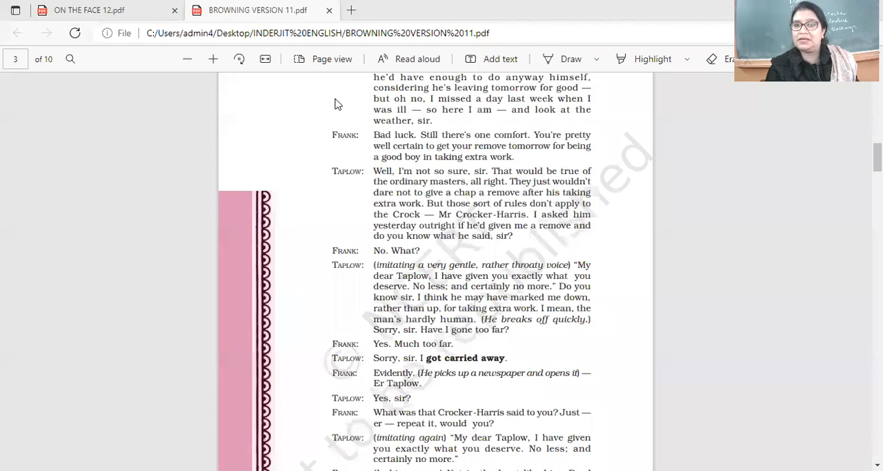
pyautogui.moveTo(502, 97)
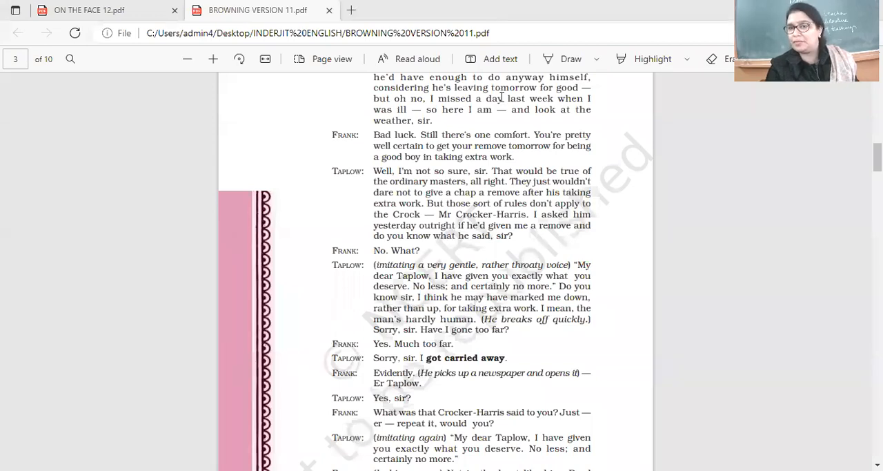
pyautogui.moveTo(419, 138)
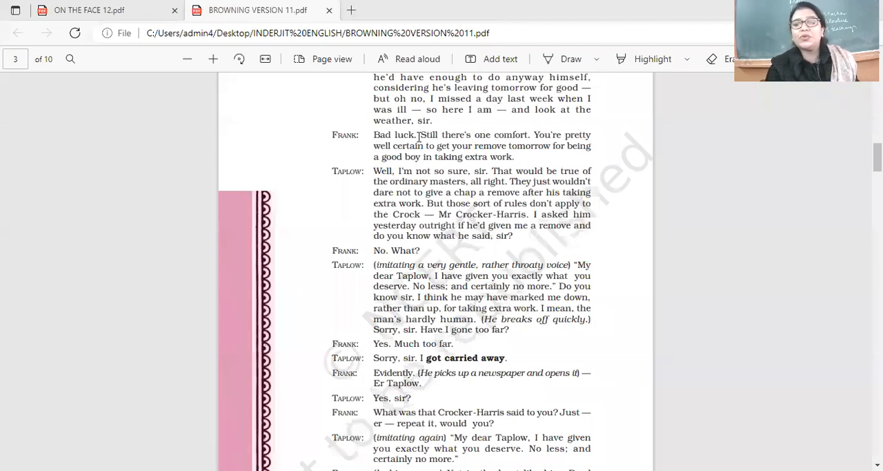
pyautogui.moveTo(490, 200)
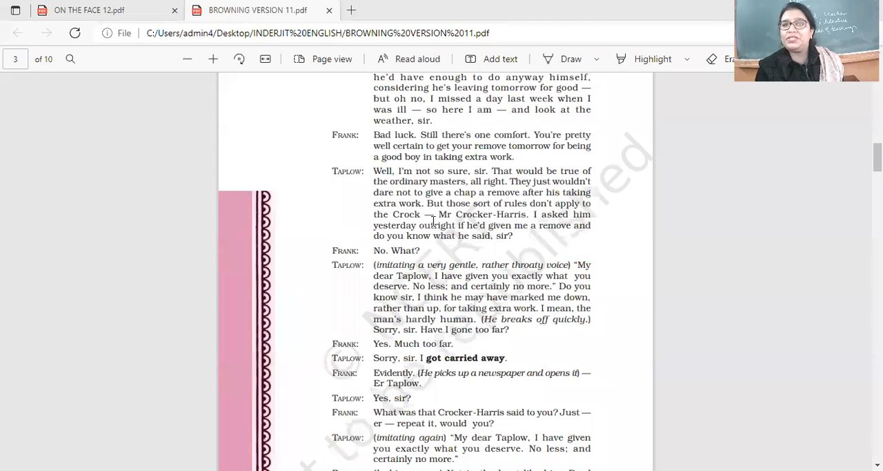
pyautogui.moveTo(517, 97)
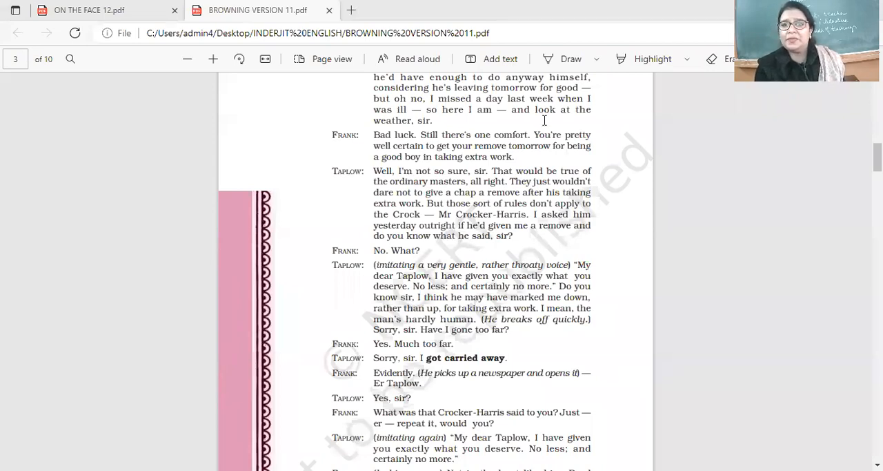
pyautogui.scroll(-3)
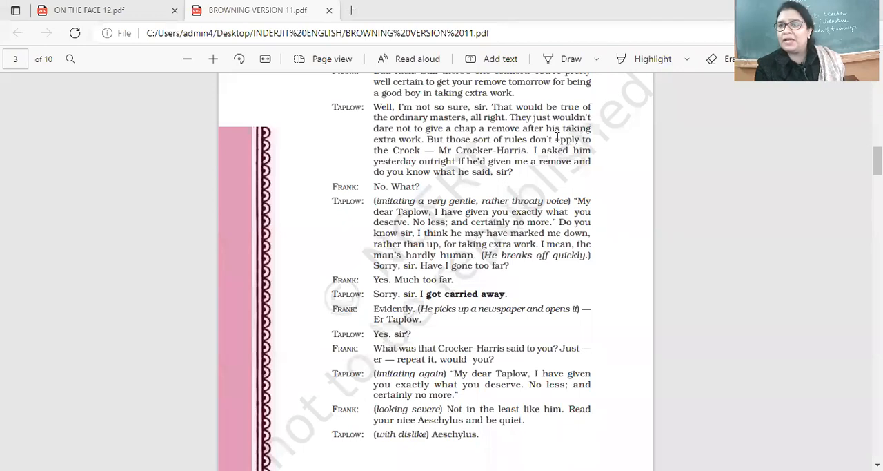
pyautogui.scroll(-3)
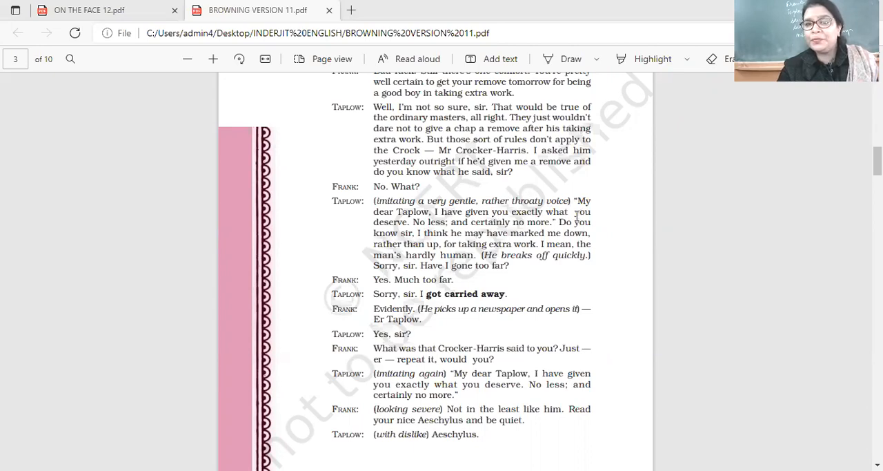
pyautogui.moveTo(535, 236)
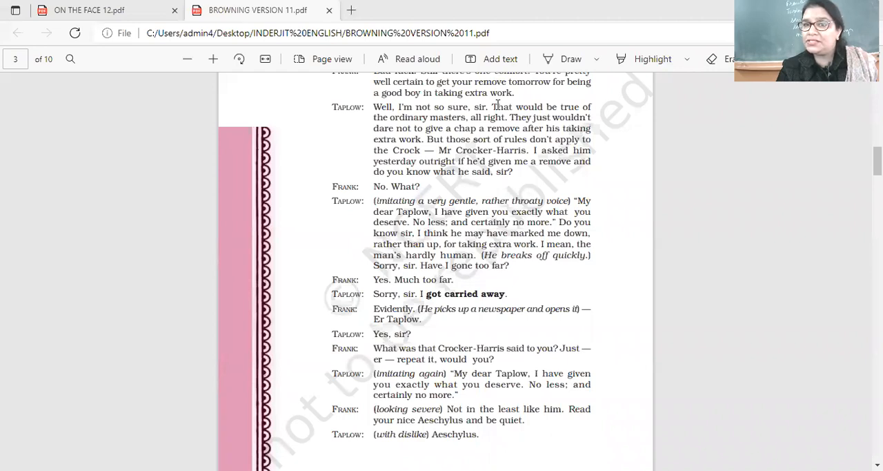
pyautogui.scroll(-3)
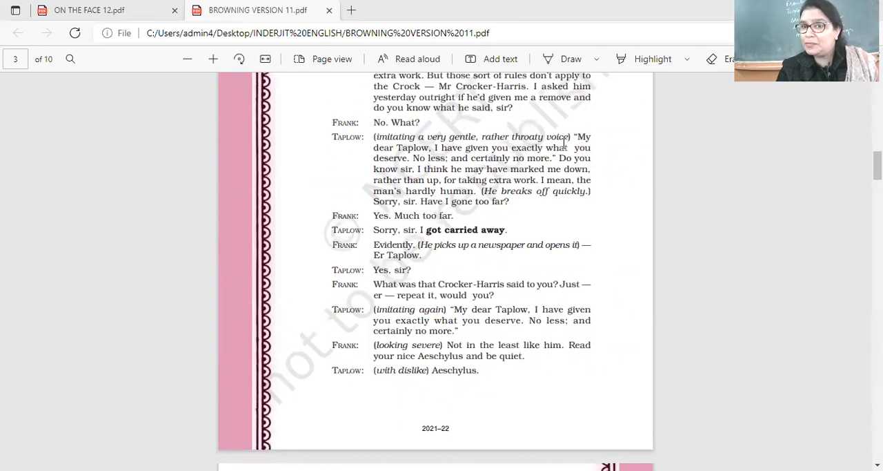
pyautogui.scroll(-3)
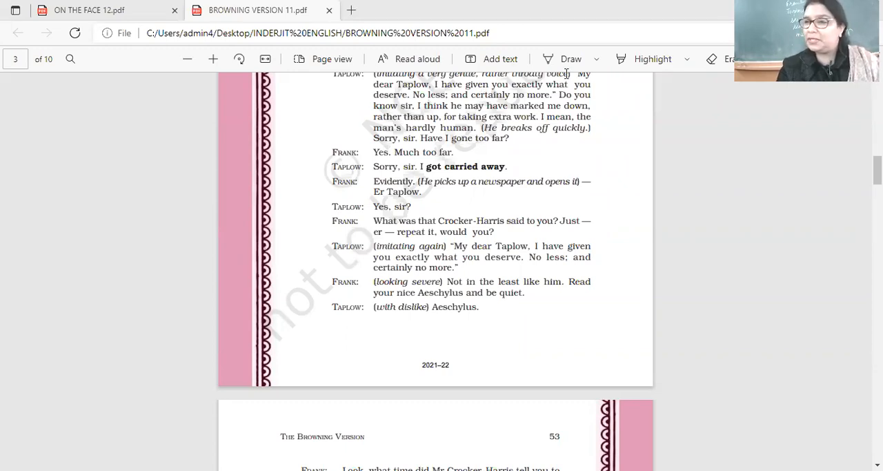
pyautogui.moveTo(559, 174)
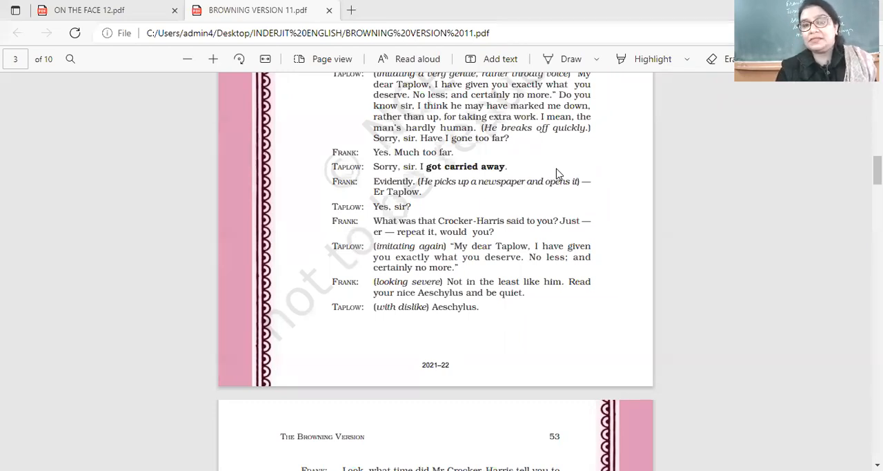
pyautogui.scroll(-3)
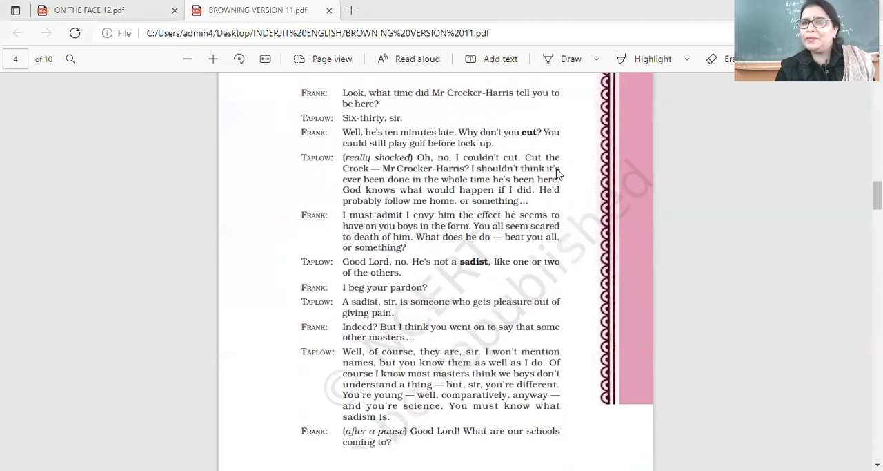
pyautogui.scroll(-3)
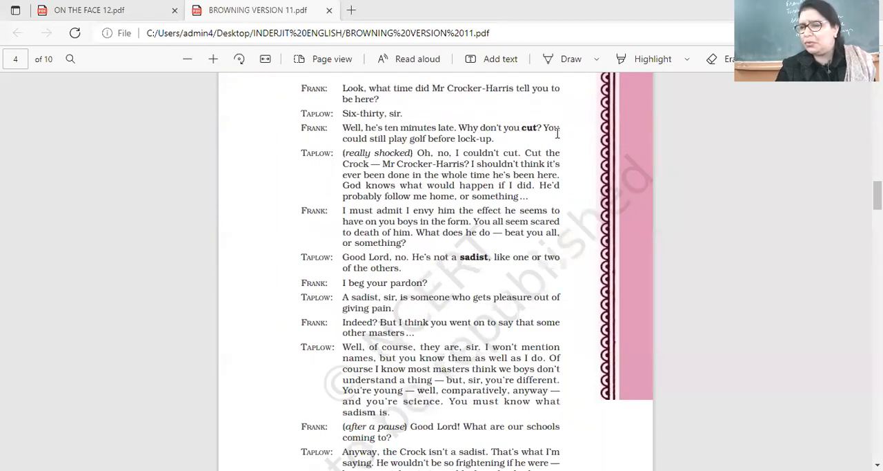
pyautogui.moveTo(549, 135)
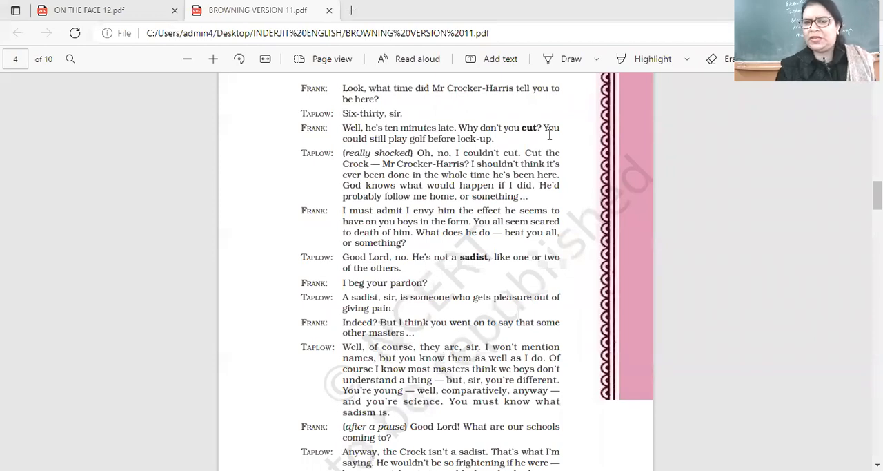
pyautogui.scroll(-3)
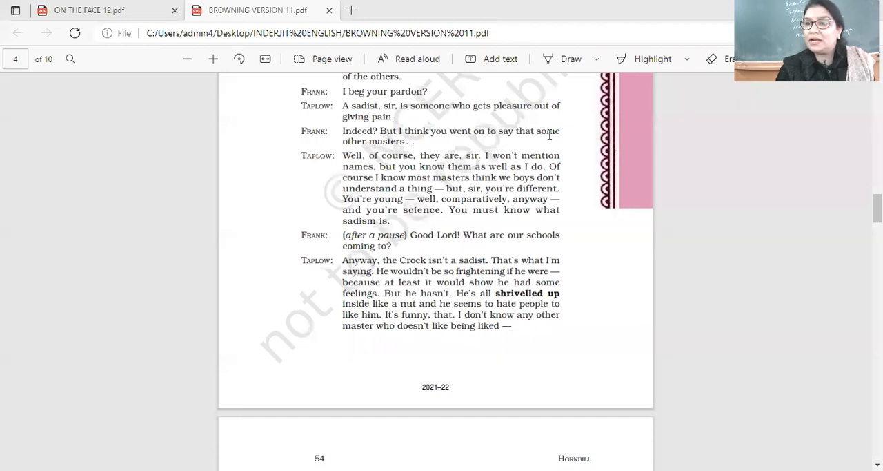
pyautogui.scroll(-3)
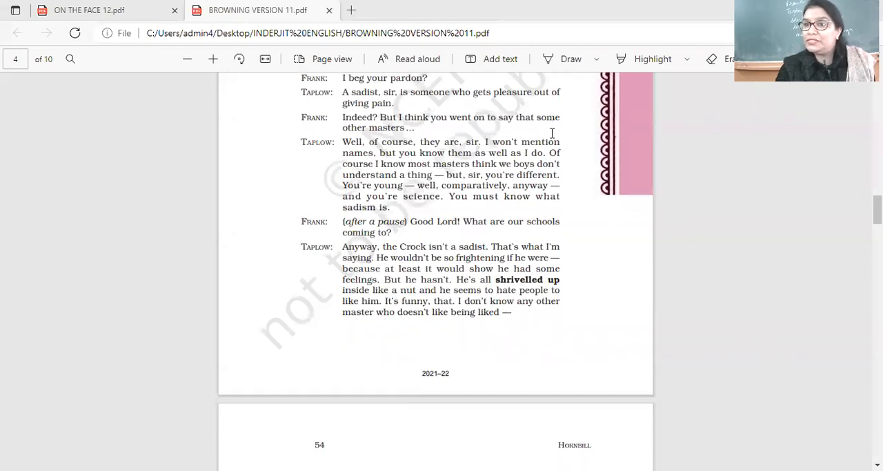